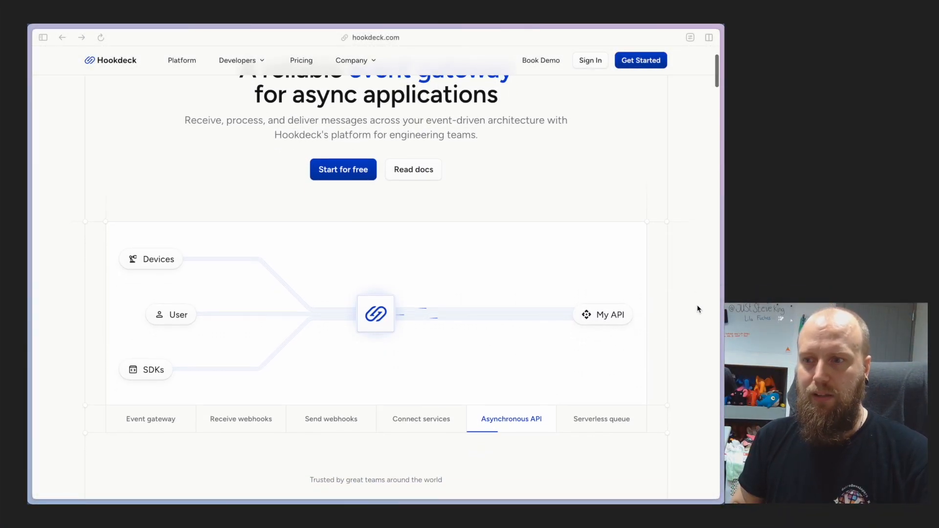
{"action": "scroll", "scroll_direction": "down", "scroll_amount": 3}
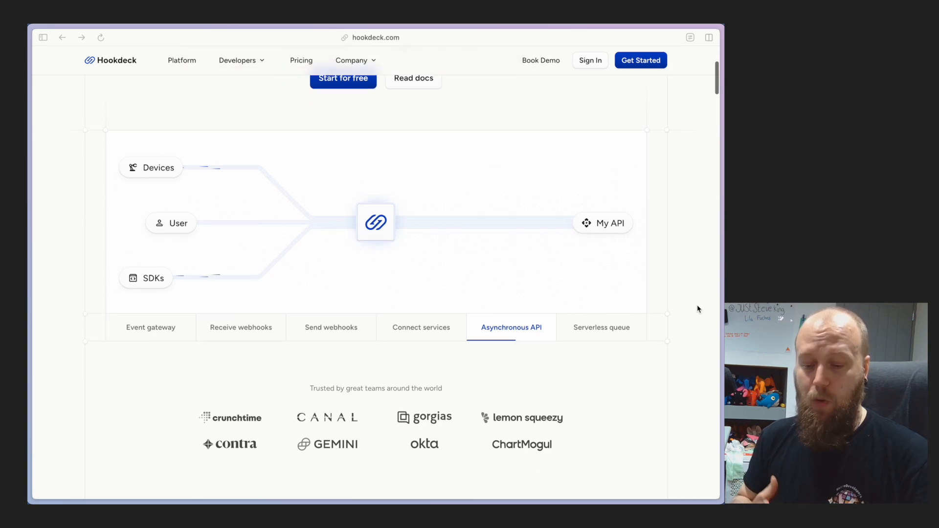
{"action": "scroll", "scroll_direction": "down", "scroll_amount": 3}
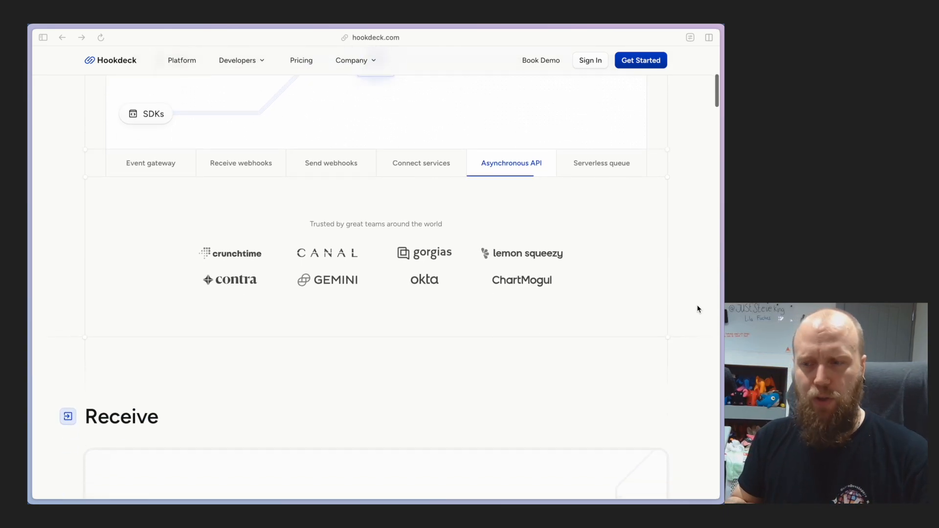
{"action": "scroll", "scroll_direction": "down", "scroll_amount": 3}
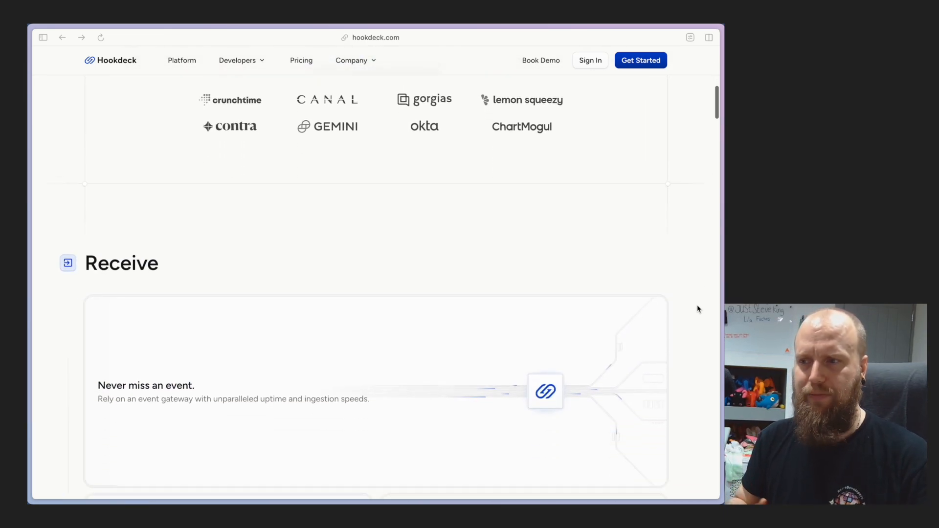
{"action": "scroll", "scroll_direction": "down", "scroll_amount": 3}
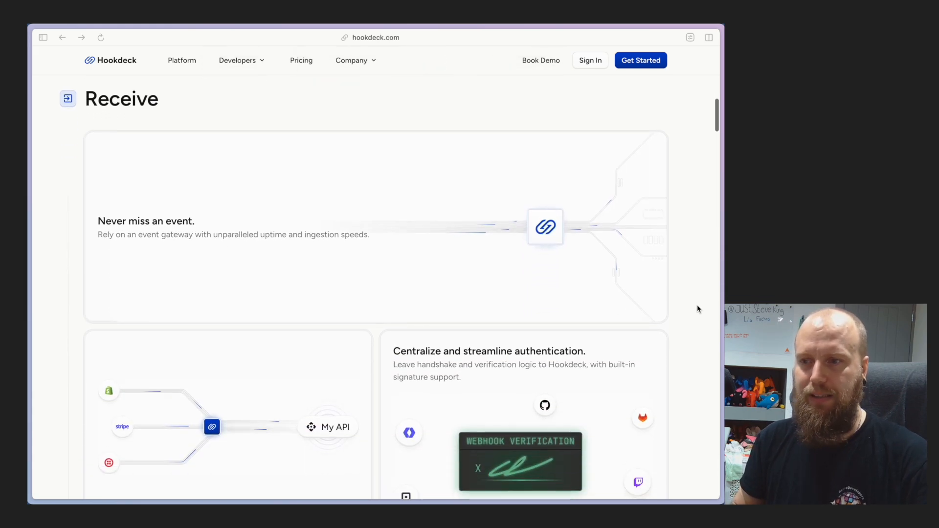
{"action": "scroll", "scroll_direction": "down", "scroll_amount": 3}
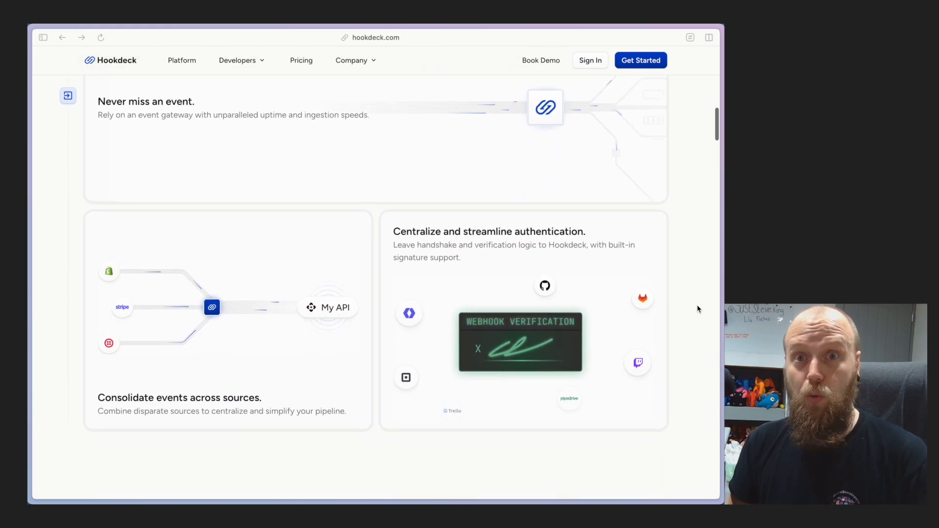
{"action": "scroll", "scroll_direction": "down", "scroll_amount": 3}
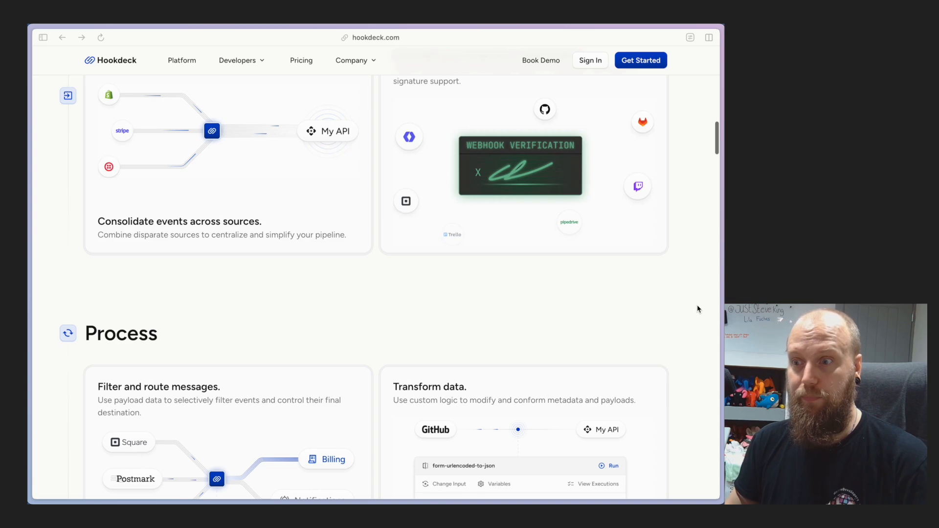
{"action": "scroll", "scroll_direction": "down", "scroll_amount": 3}
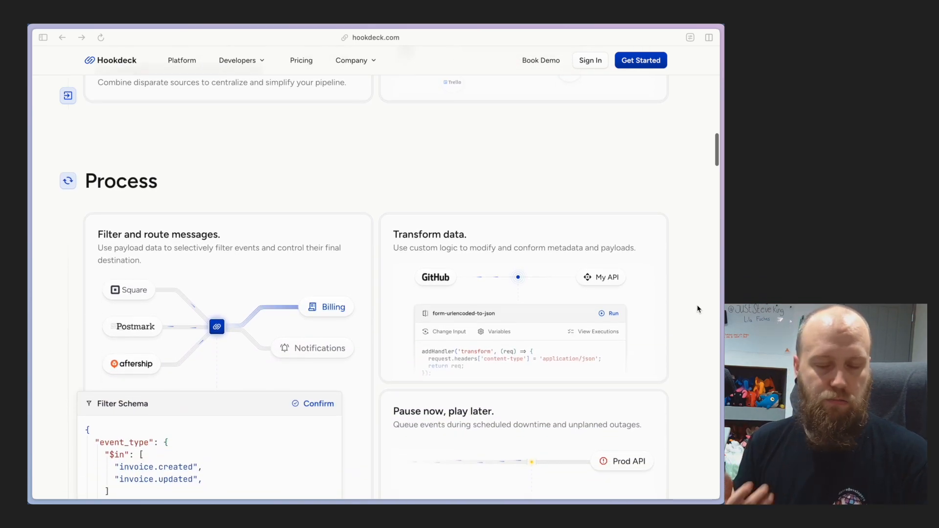
{"action": "scroll", "scroll_direction": "down", "scroll_amount": 3}
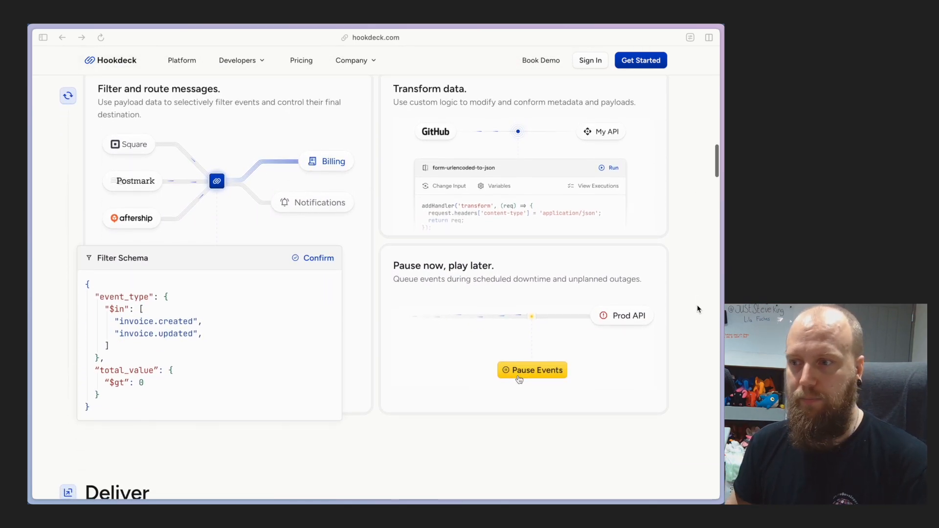
{"action": "scroll", "scroll_direction": "down", "scroll_amount": 3}
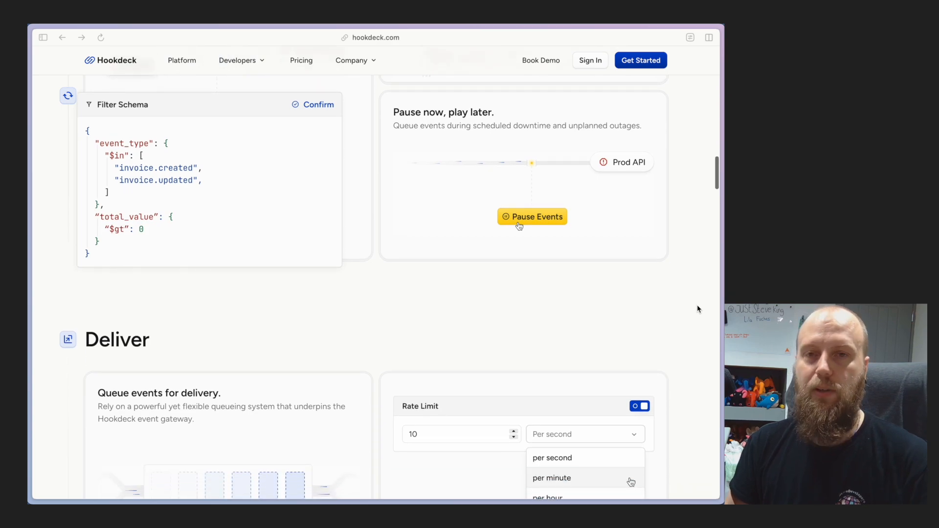
{"action": "scroll", "scroll_direction": "down", "scroll_amount": 3}
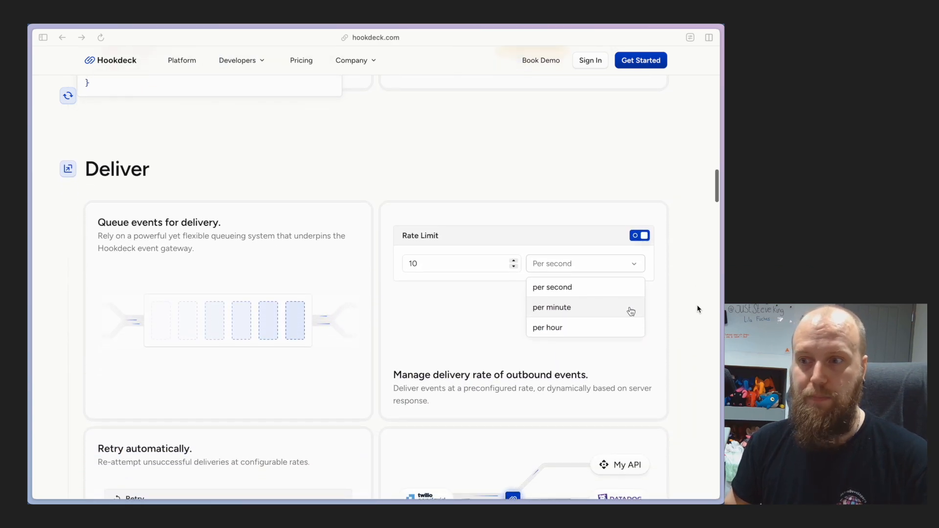
{"action": "scroll", "scroll_direction": "down", "scroll_amount": 3}
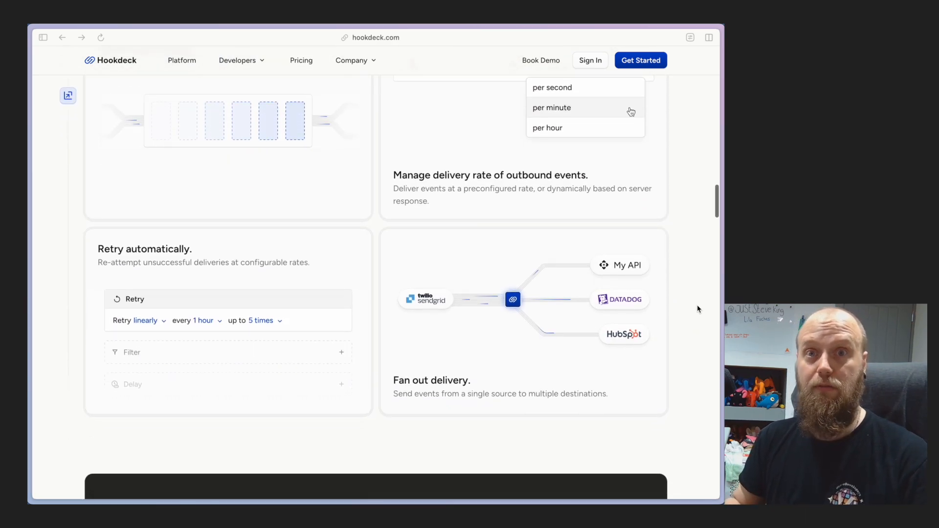
{"action": "scroll", "scroll_direction": "down", "scroll_amount": 3}
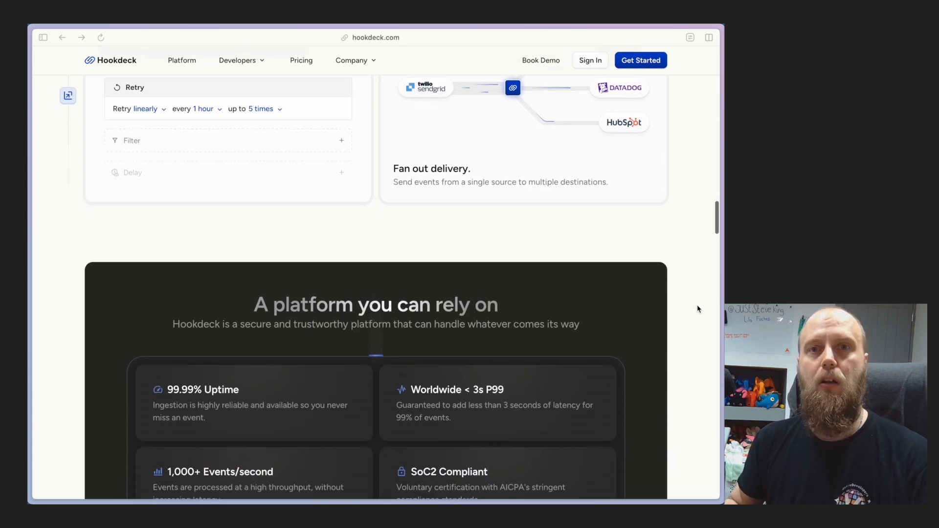
{"action": "scroll", "scroll_direction": "down", "scroll_amount": 3}
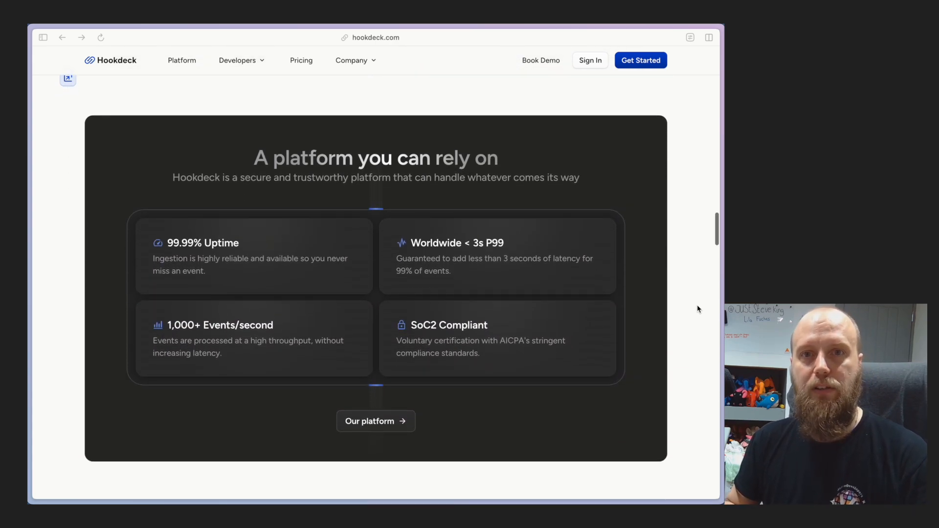
{"action": "scroll", "scroll_direction": "down", "scroll_amount": 3}
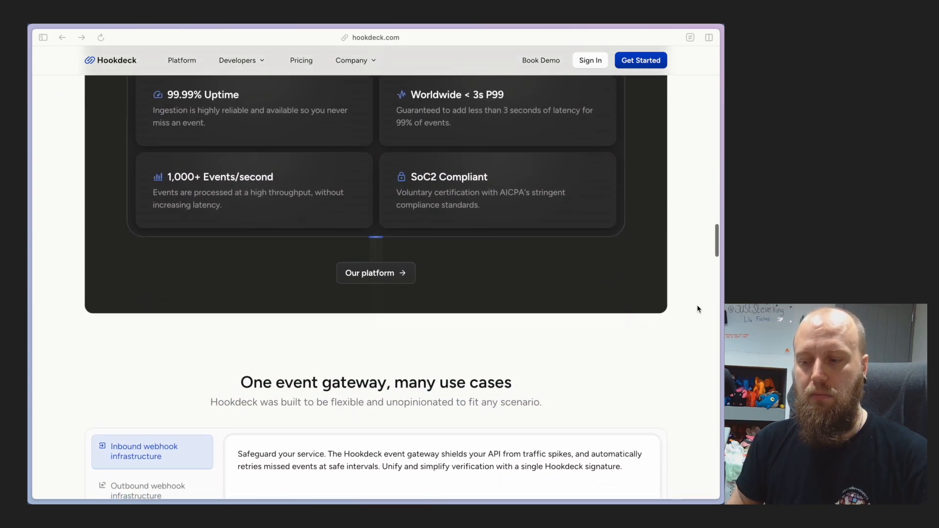
{"action": "scroll", "scroll_direction": "down", "scroll_amount": 3}
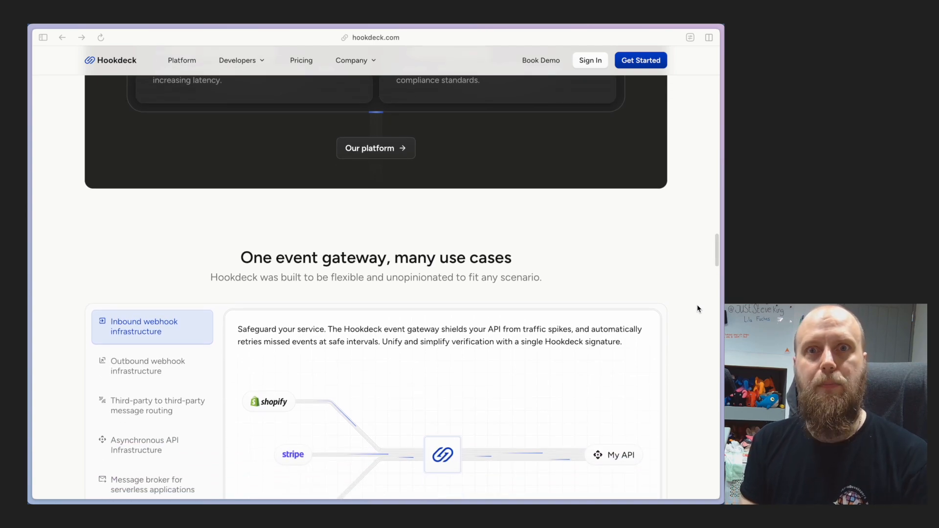
{"action": "scroll", "scroll_direction": "down", "scroll_amount": 3}
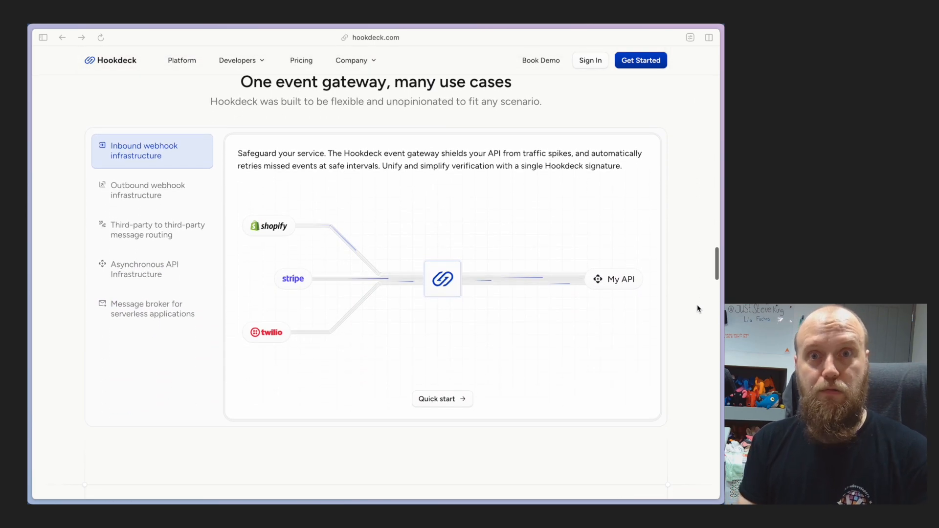
{"action": "scroll", "scroll_direction": "down", "scroll_amount": 3}
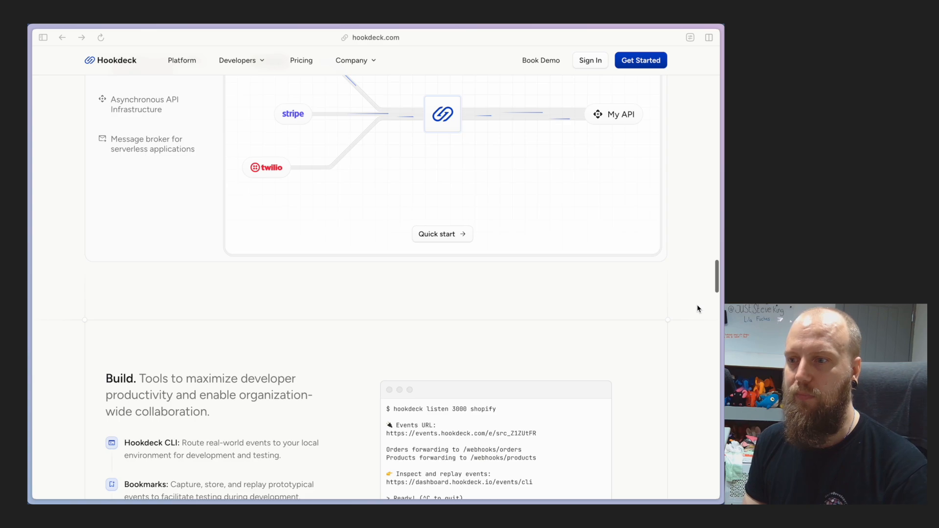
{"action": "scroll", "scroll_direction": "down", "scroll_amount": 3}
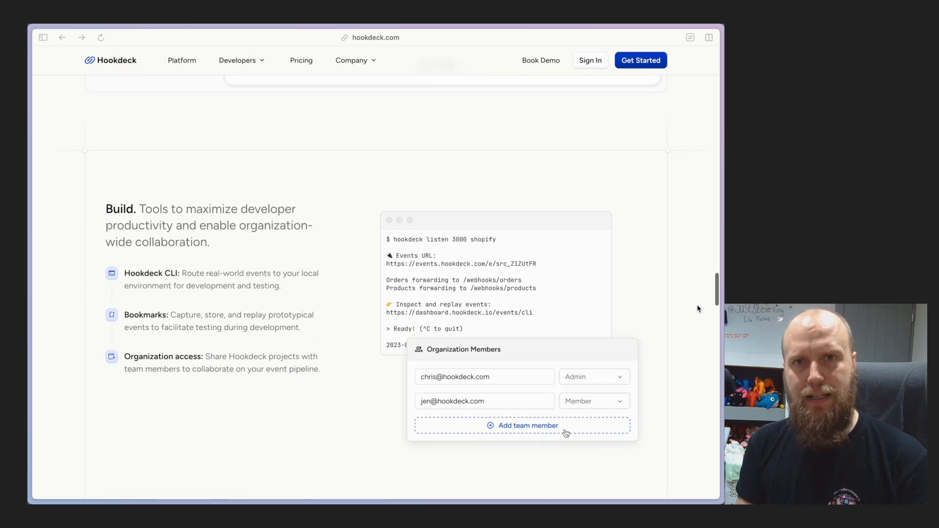
{"action": "scroll", "scroll_direction": "down", "scroll_amount": 3}
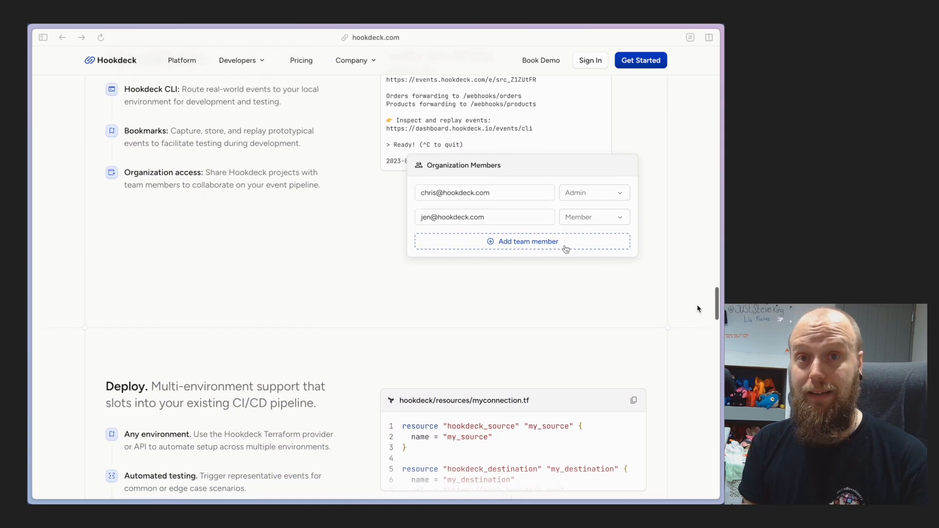
{"action": "scroll", "scroll_direction": "down", "scroll_amount": 3}
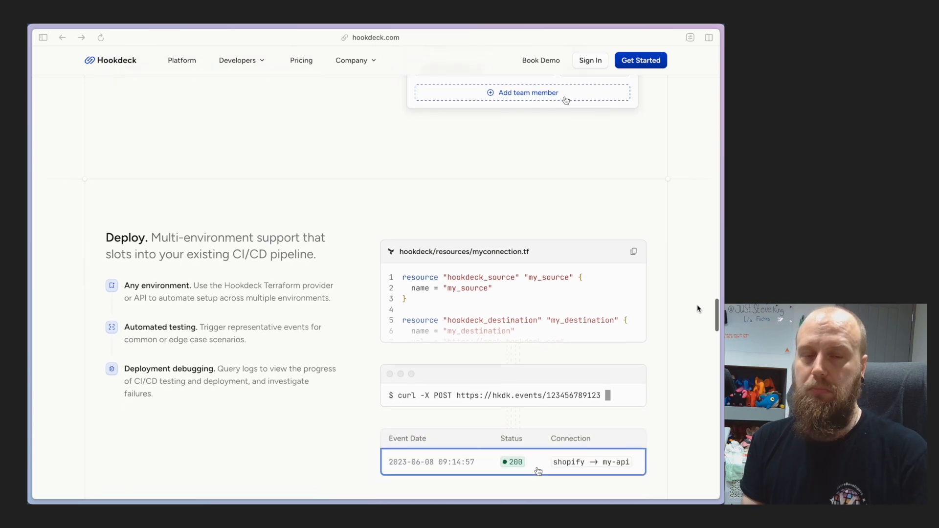
{"action": "scroll", "scroll_direction": "down", "scroll_amount": 3}
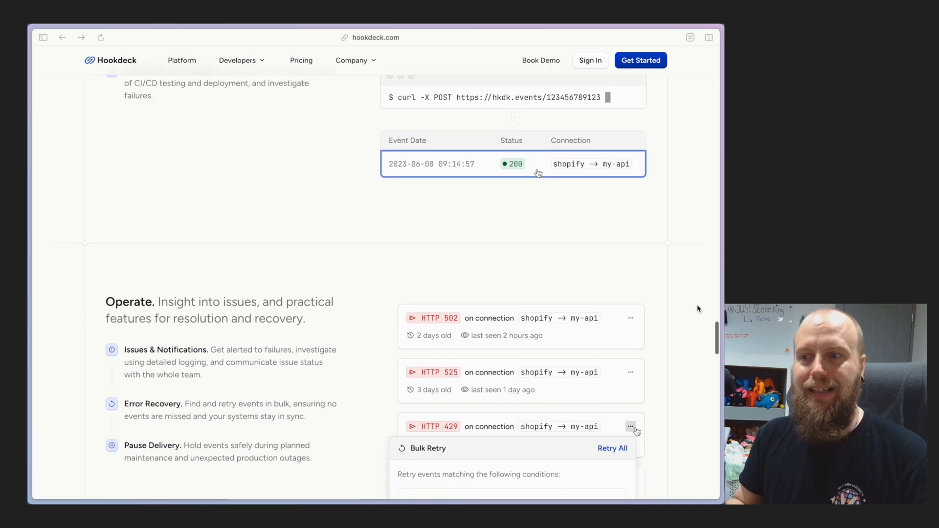
{"action": "scroll", "scroll_direction": "down", "scroll_amount": 3}
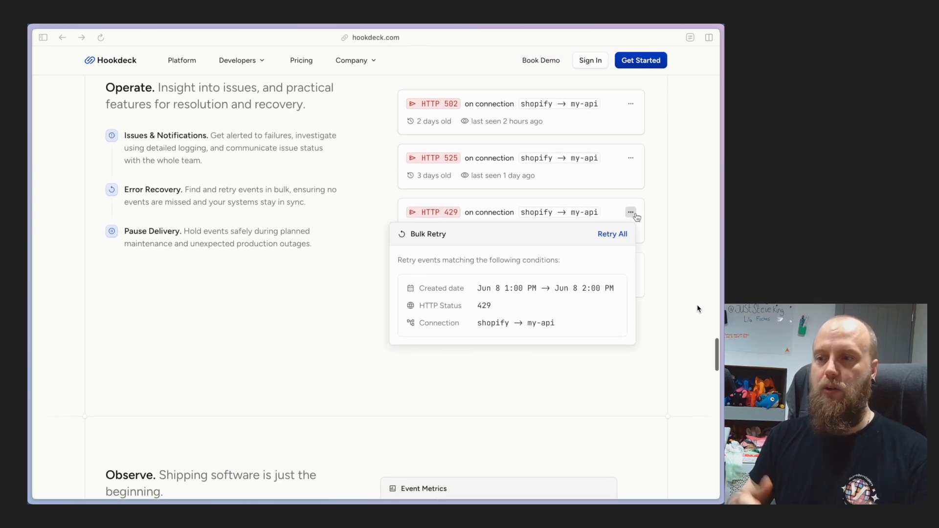
{"action": "scroll", "scroll_direction": "down", "scroll_amount": 3}
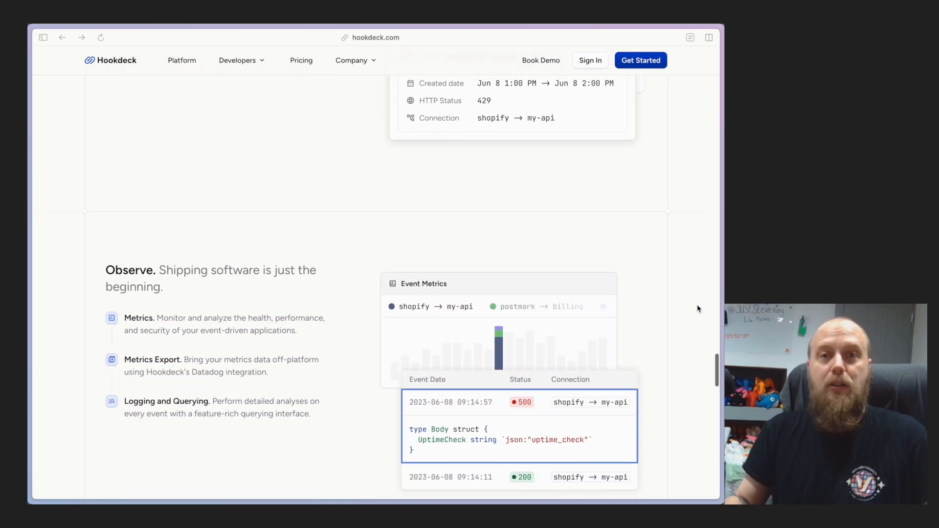
{"action": "scroll", "scroll_direction": "down", "scroll_amount": 3}
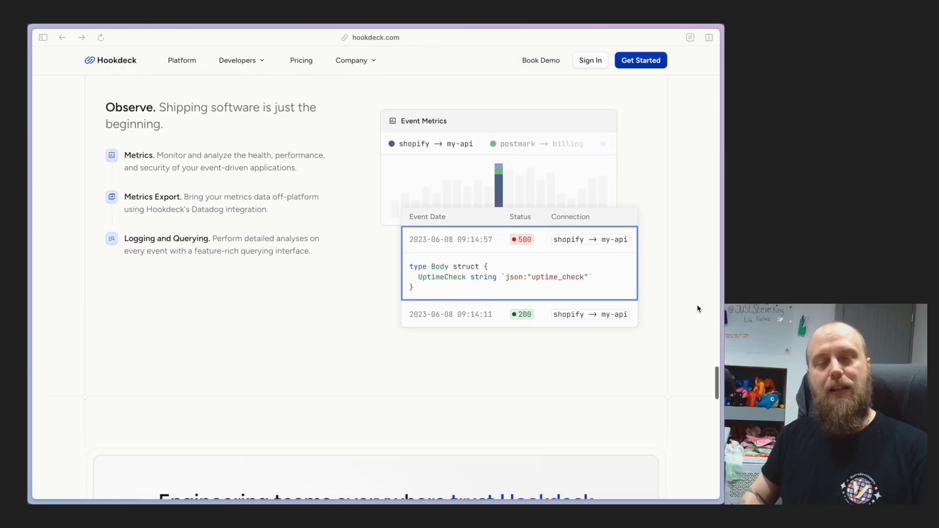
{"action": "scroll", "scroll_direction": "down", "scroll_amount": 3}
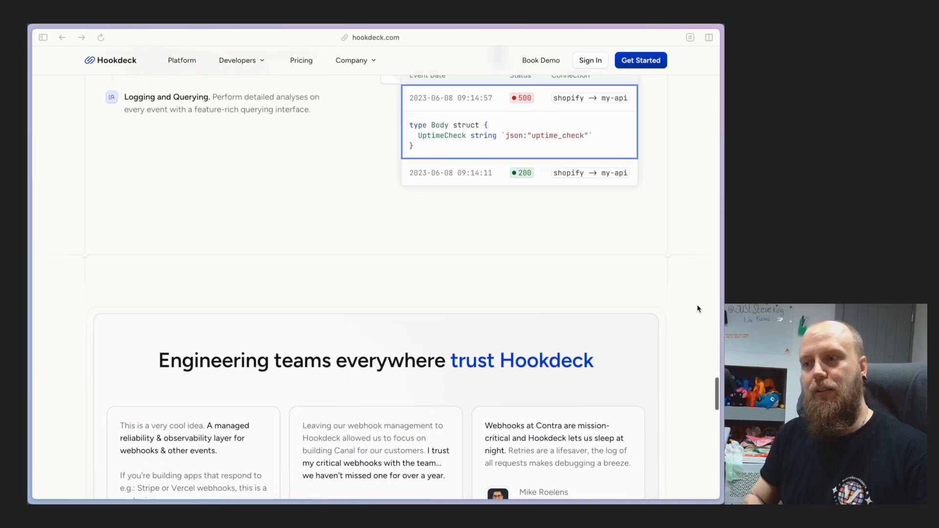
{"action": "scroll", "scroll_direction": "down", "scroll_amount": 3}
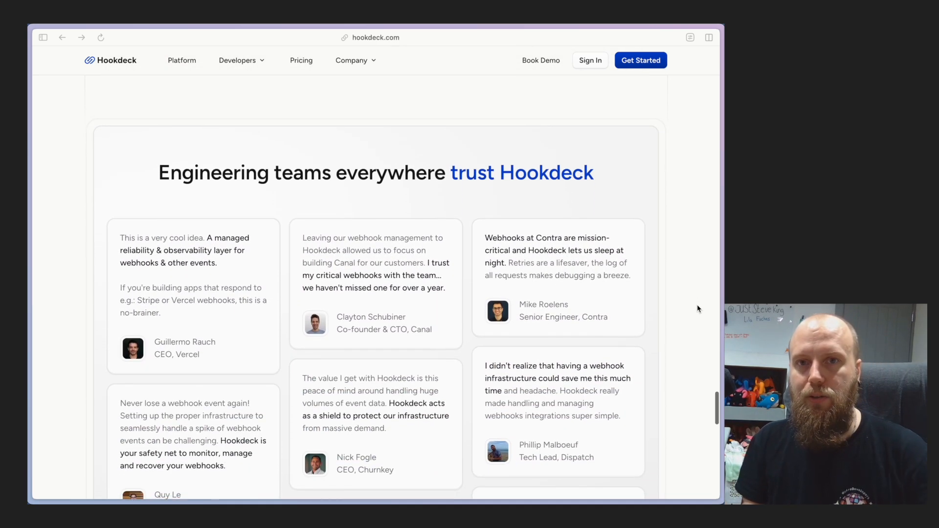
{"action": "scroll", "scroll_direction": "down", "scroll_amount": 3}
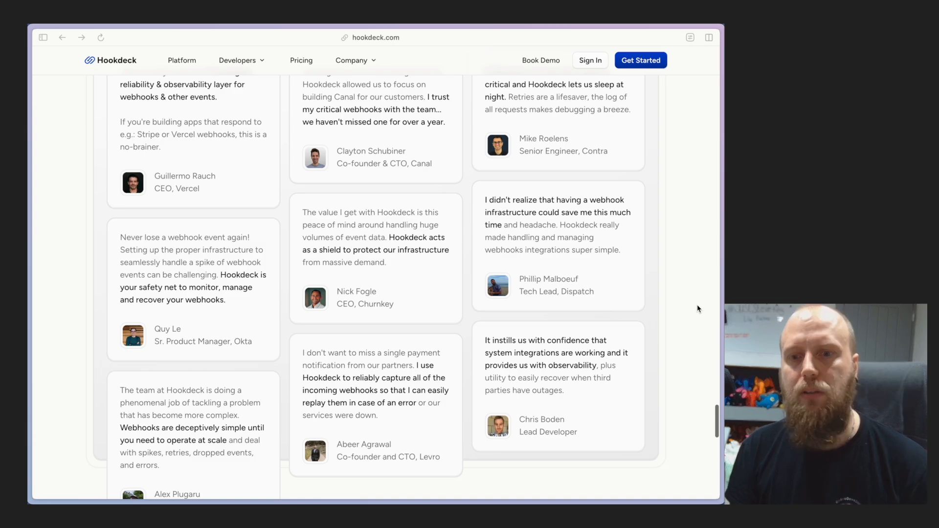
{"action": "scroll", "scroll_direction": "down", "scroll_amount": 3}
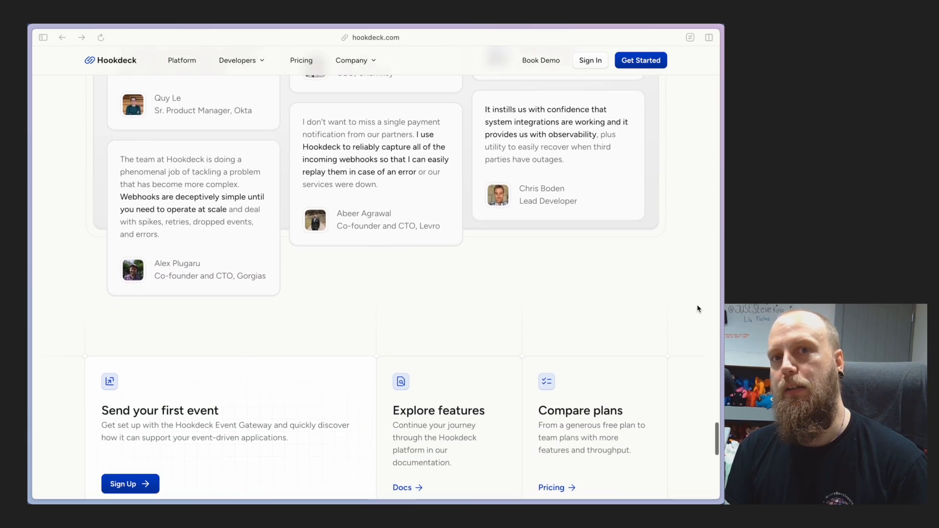
{"action": "scroll", "scroll_direction": "down", "scroll_amount": 3}
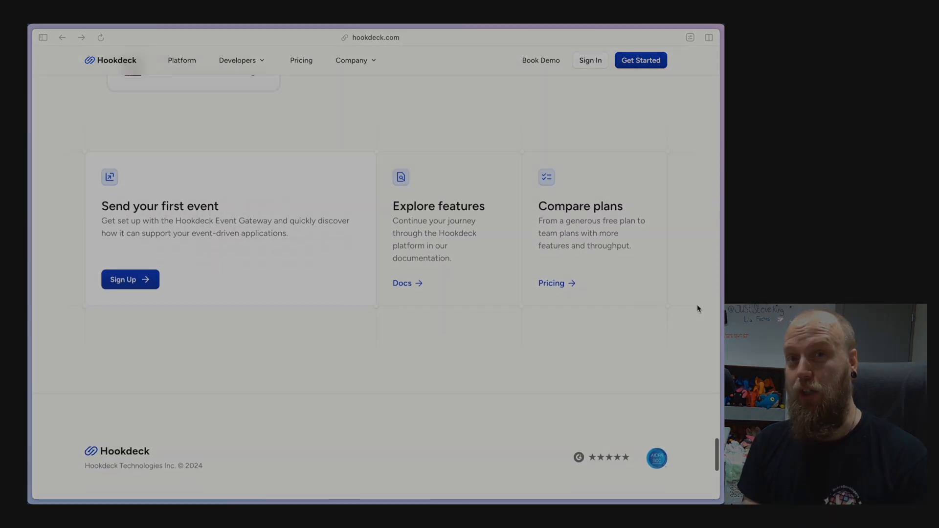